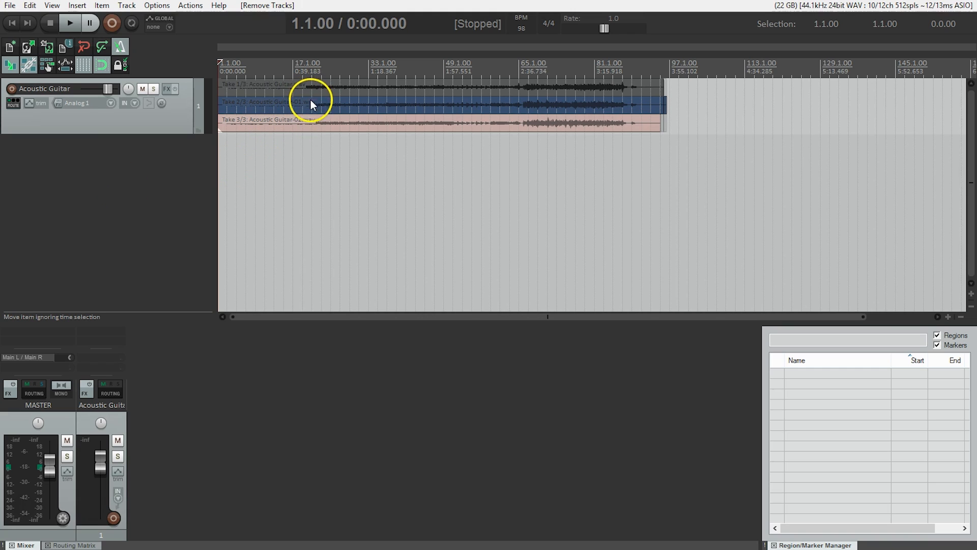
Step: Make Take 2 (Acoustic Guitar-01.wav) the active take of the guitar item
left_click(310, 102)
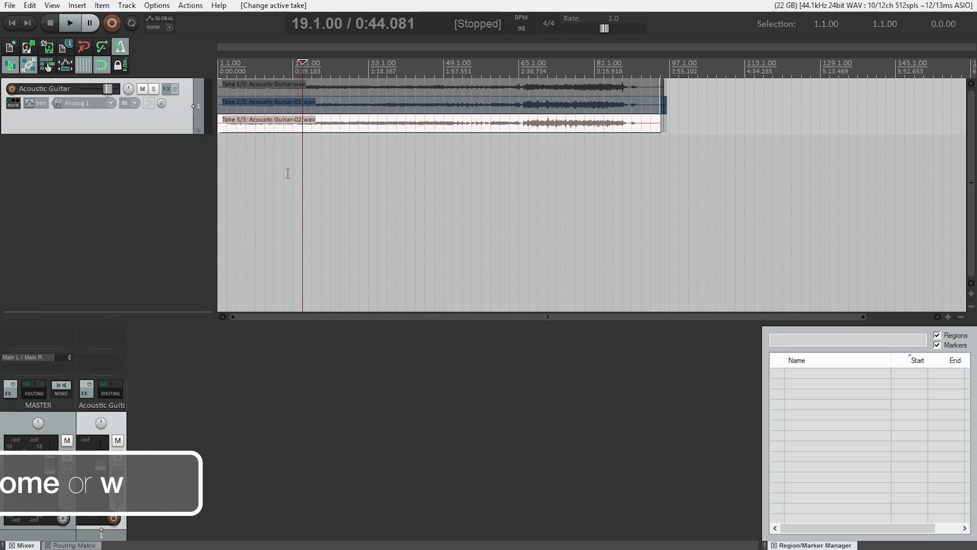
Step: Return to the project start and insert a new empty track with Ctrl+T
key("Home")
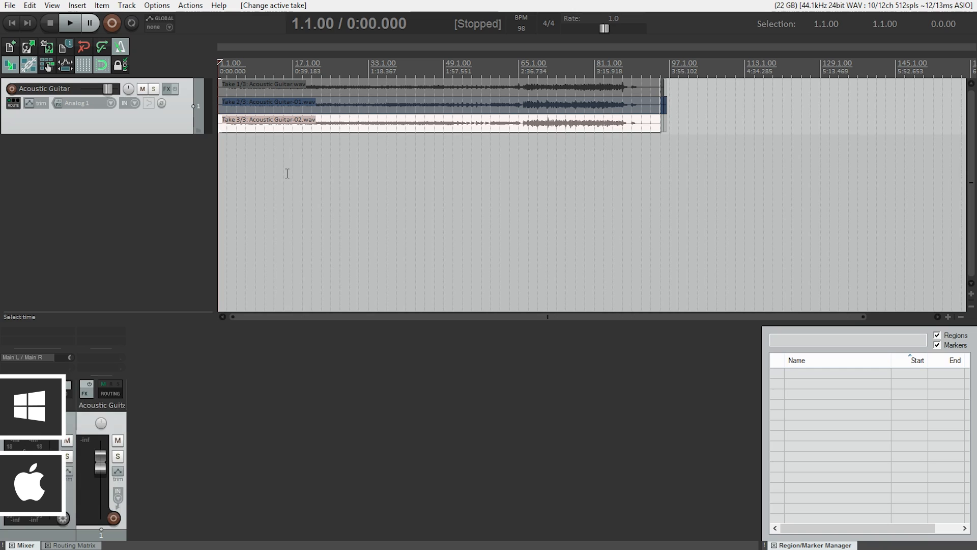
key("ctrl+t")
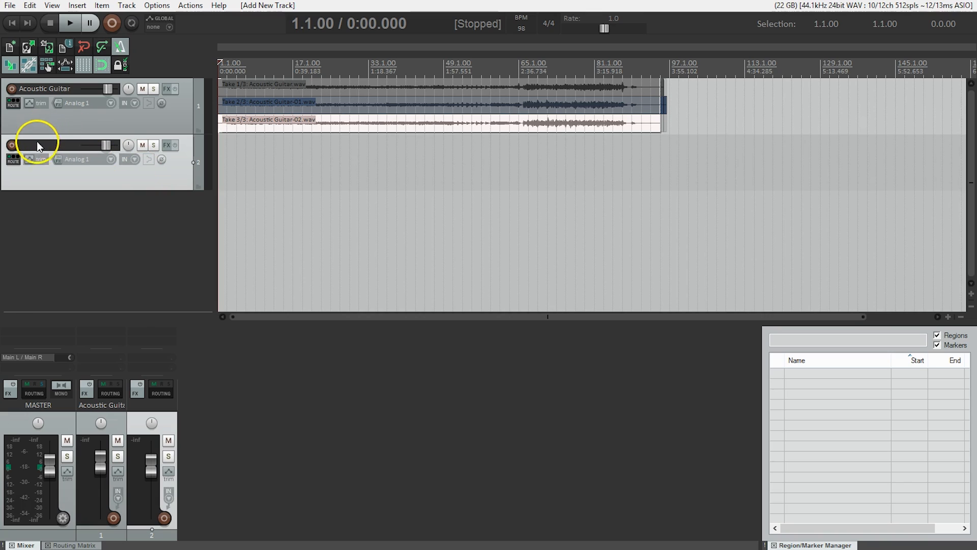
Step: Rename the new untitled second track to 'Vocal'
double_click(39, 145)
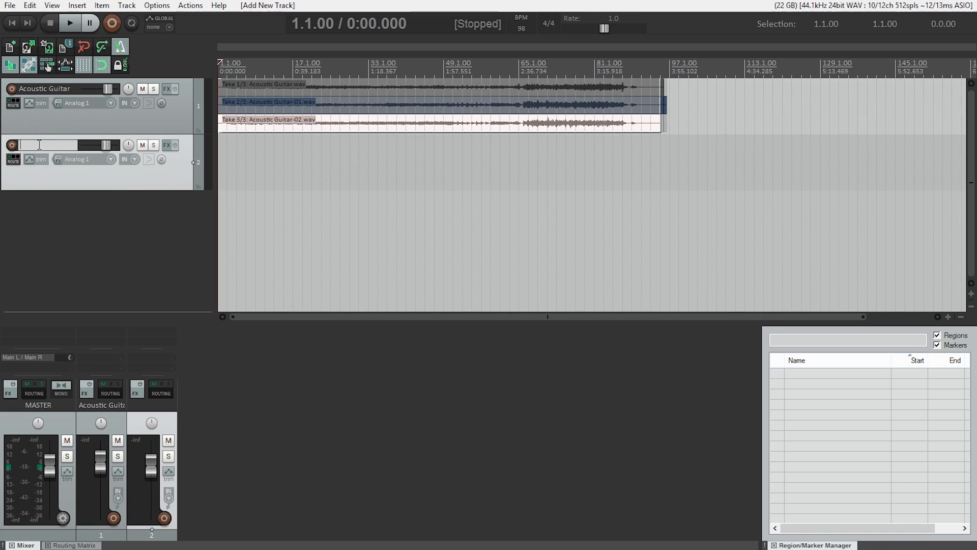
type("Vocal")
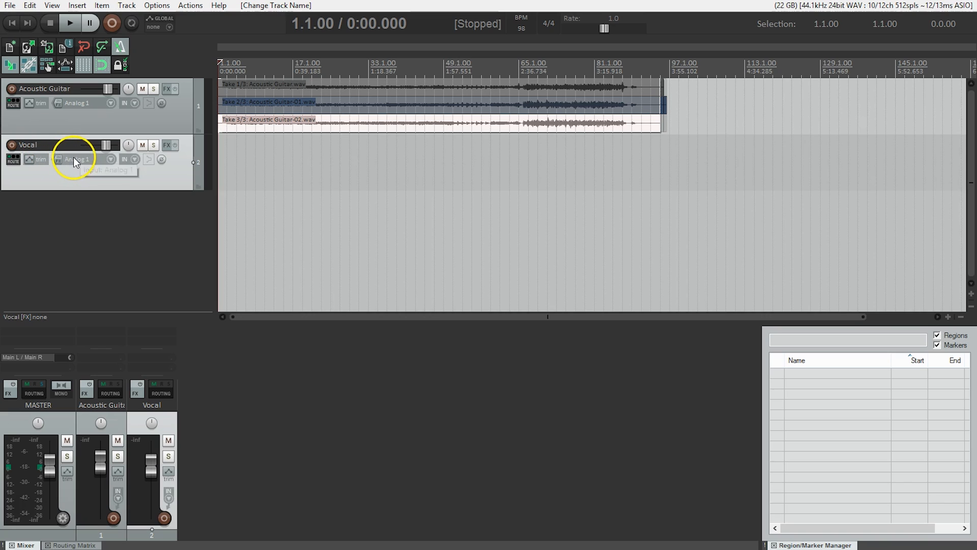
mouse_move(76, 159)
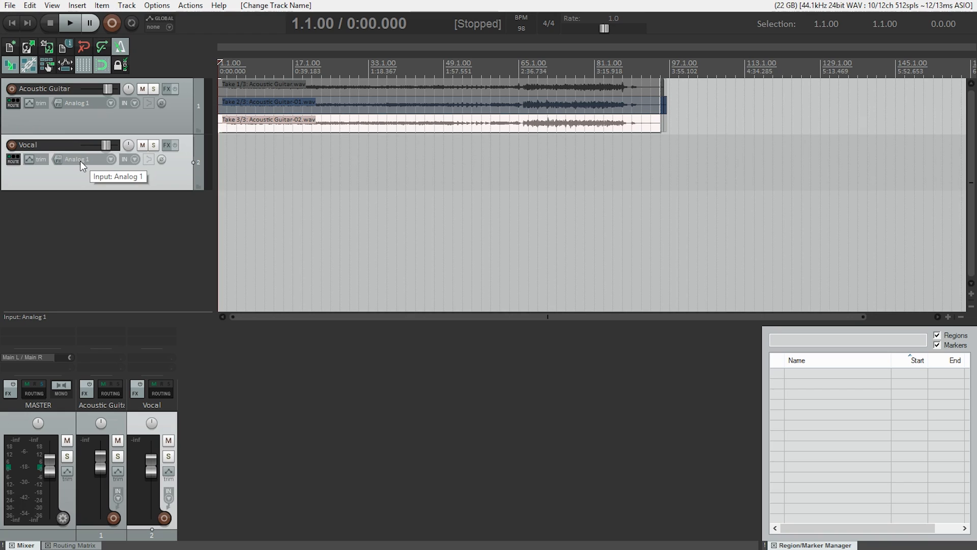
Step: Set the Vocal track's recording input to Input: Mono, Adat 1
left_click(80, 158)
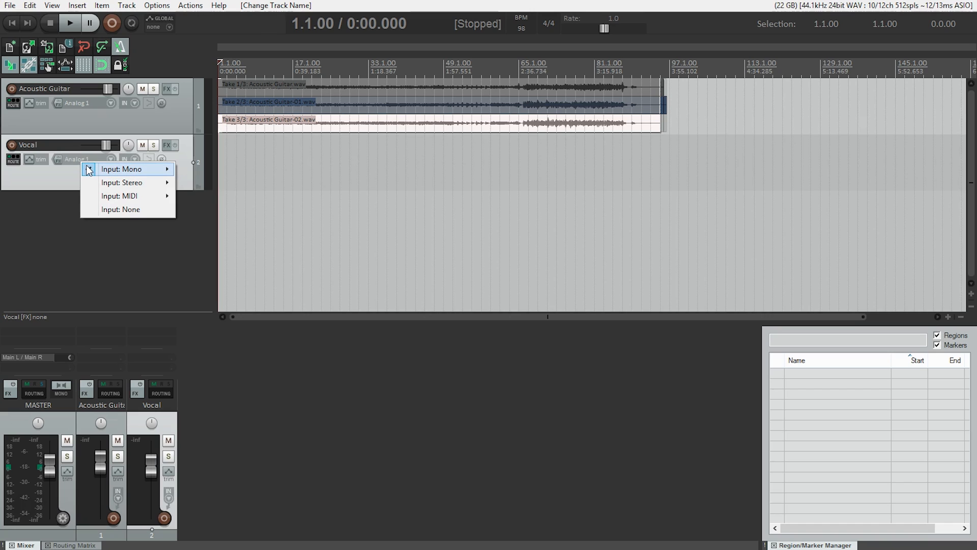
mouse_move(122, 169)
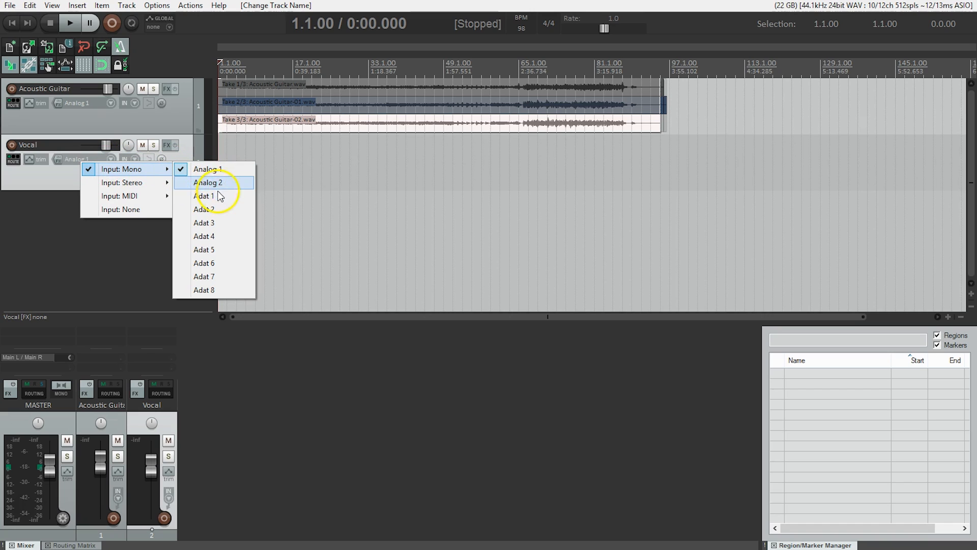
mouse_move(218, 196)
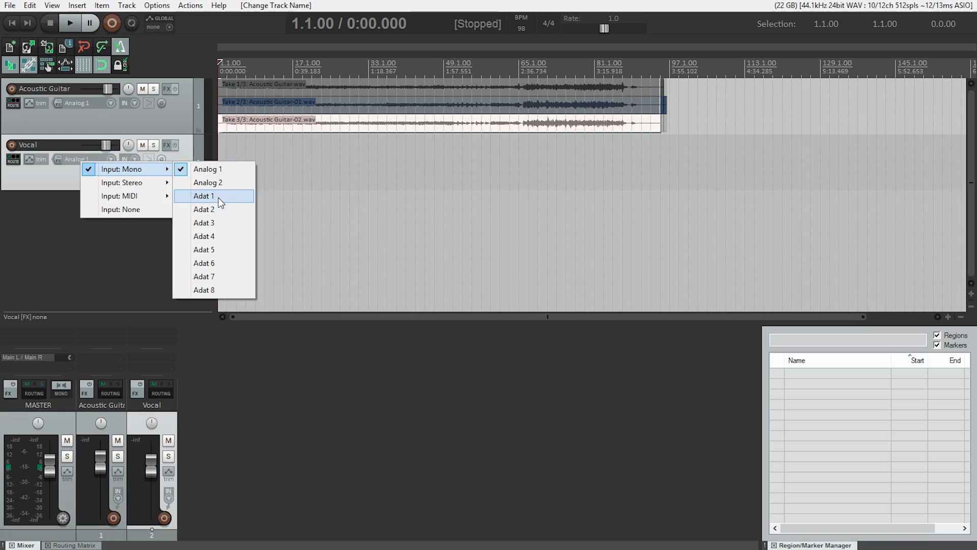
left_click(204, 195)
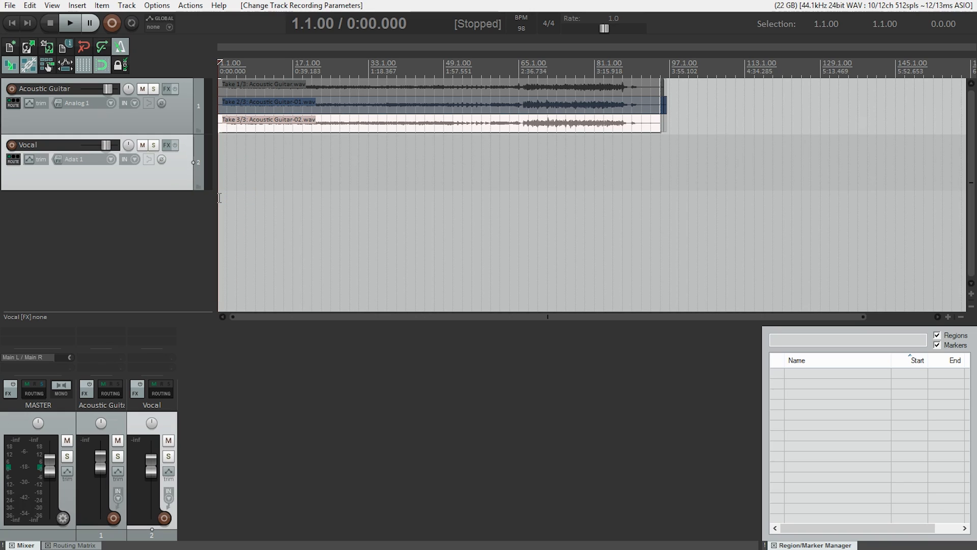
mouse_move(218, 196)
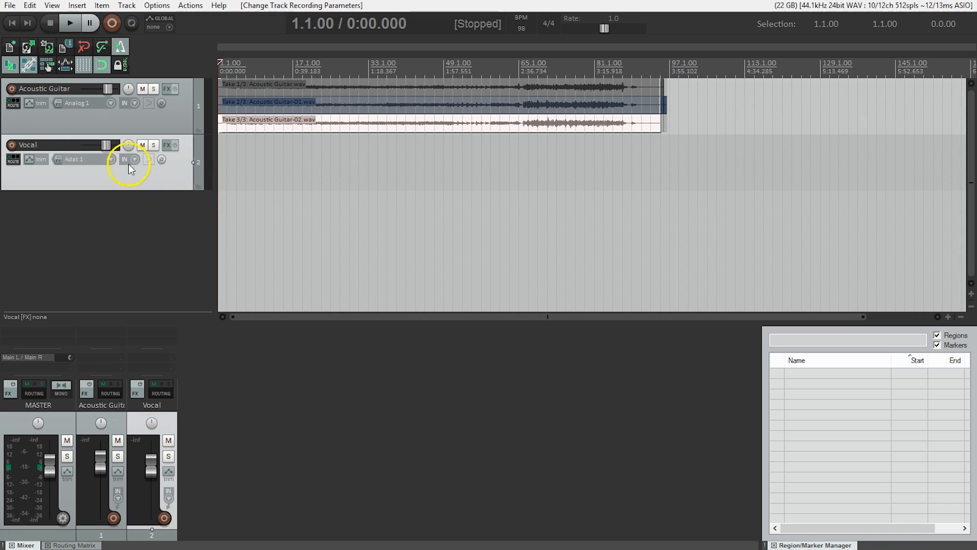
left_click(12, 144)
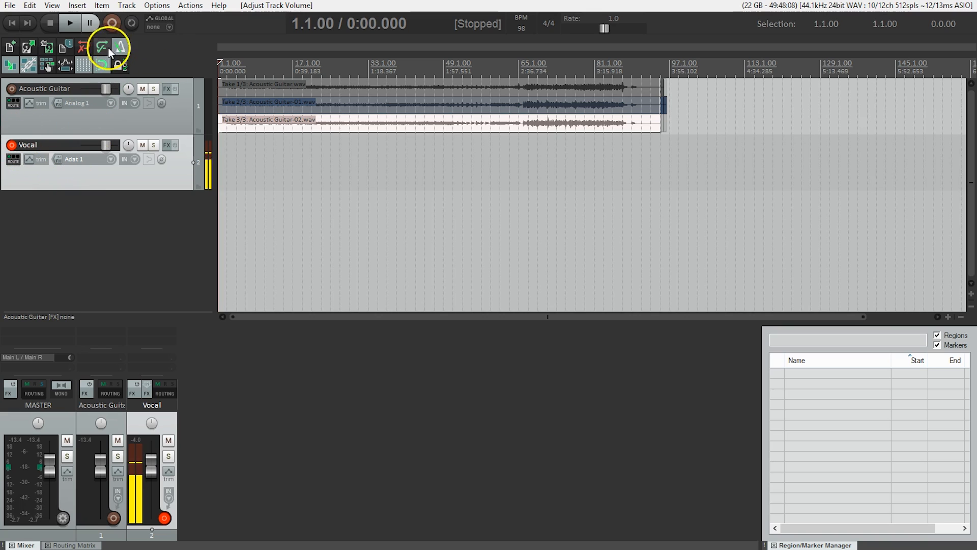
mouse_move(111, 23)
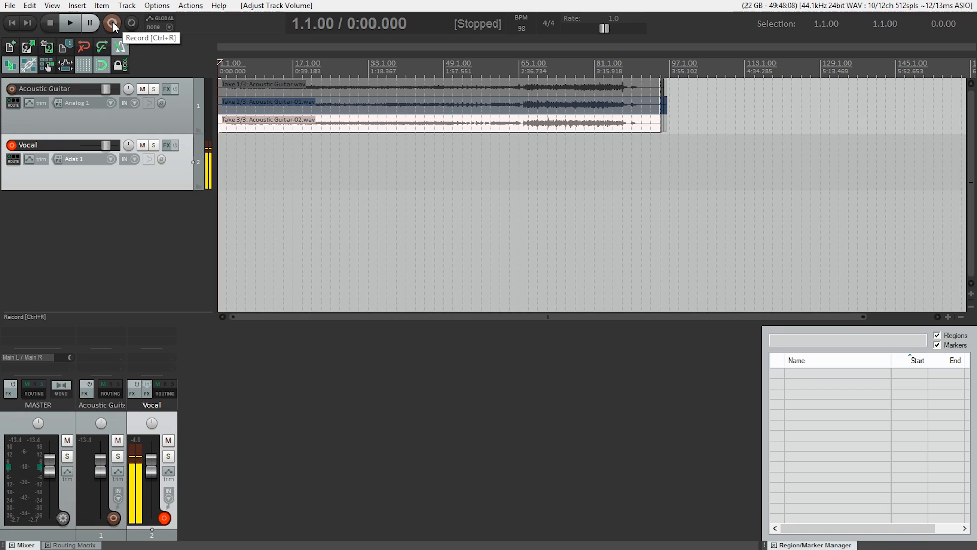
Step: Record a vocal take, Vocal-01.wav, onto the armed Vocal track, then stop
left_click(112, 23)
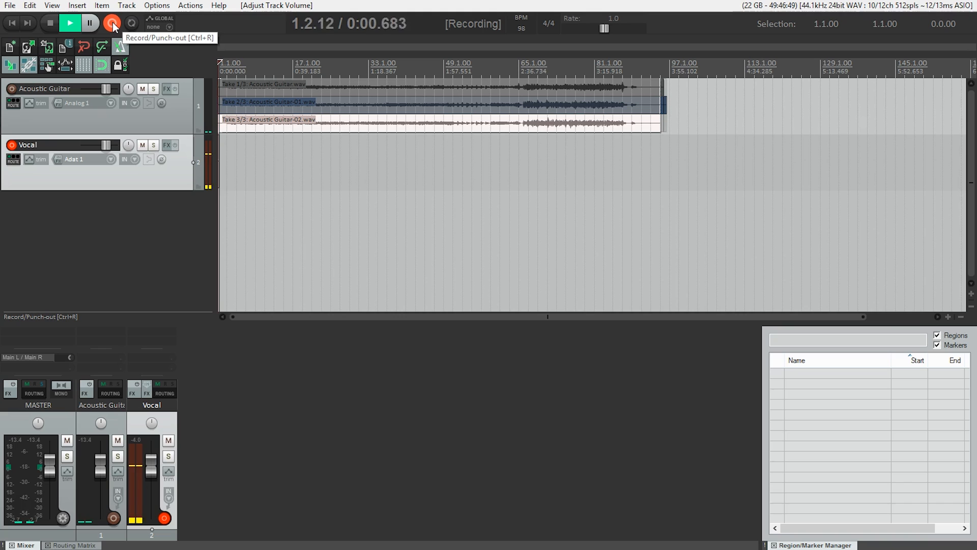
left_click(112, 22)
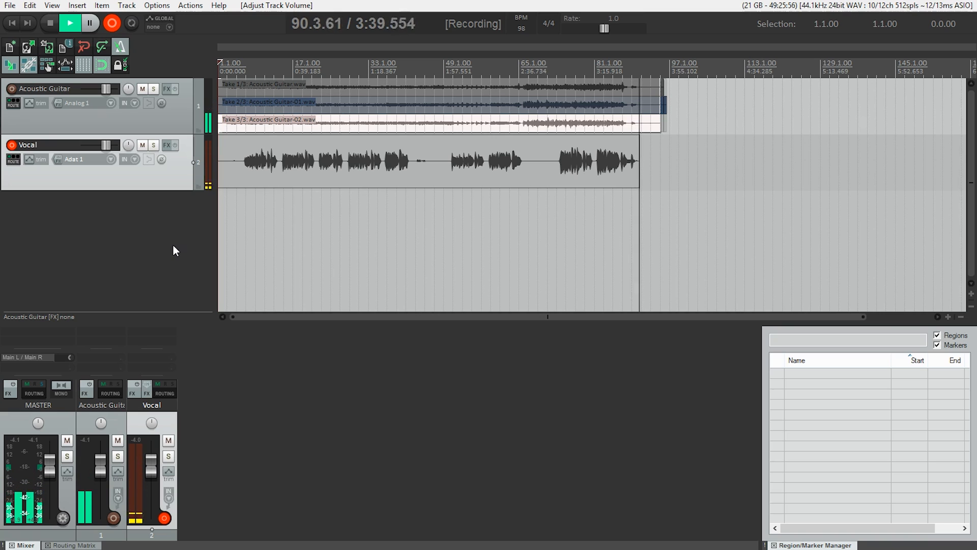
key("space")
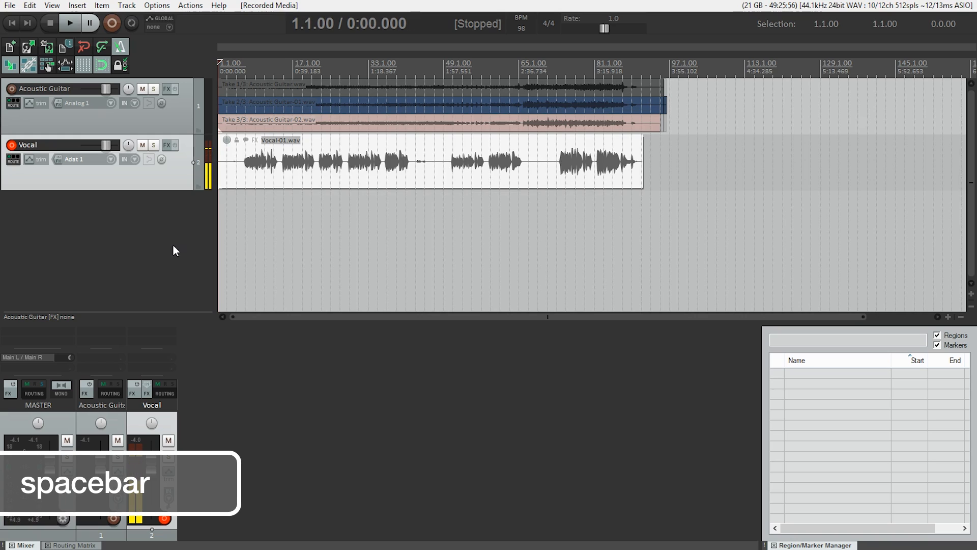
key("space")
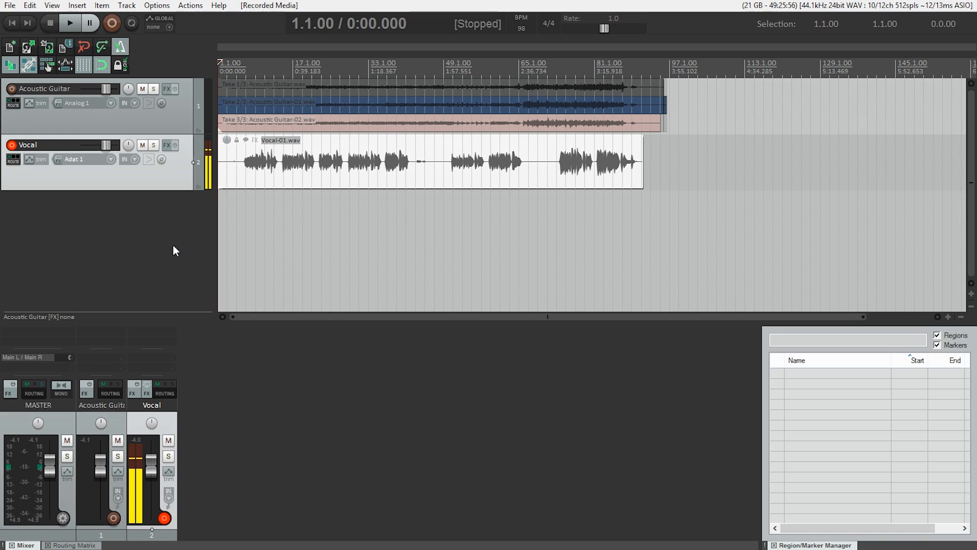